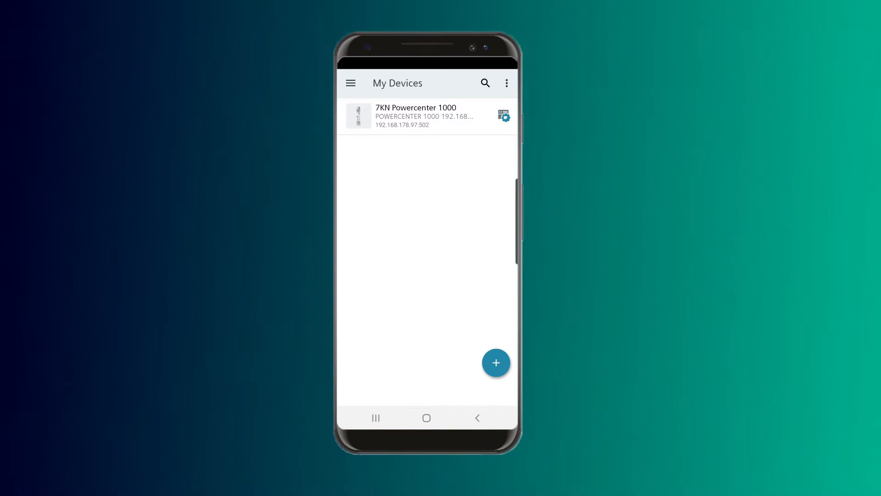
Open the 7KN Powercenter 1000 from My Devices and go to its Parameters page.
click(415, 115)
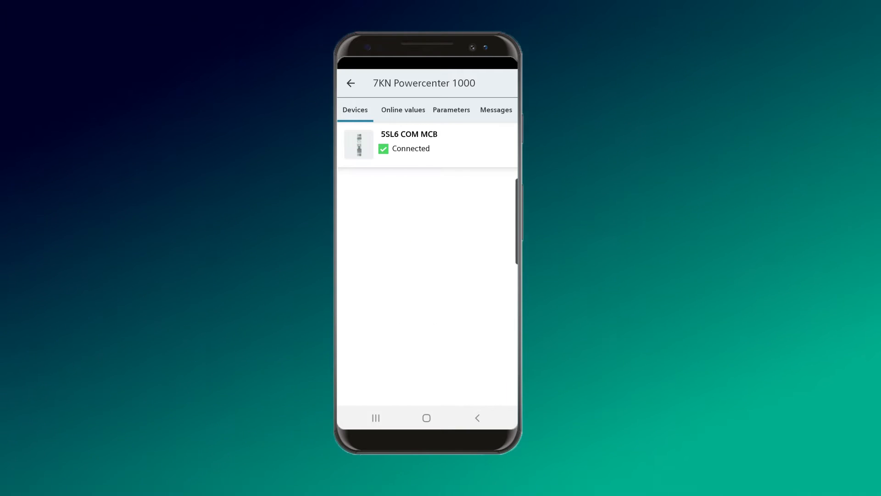
click(402, 110)
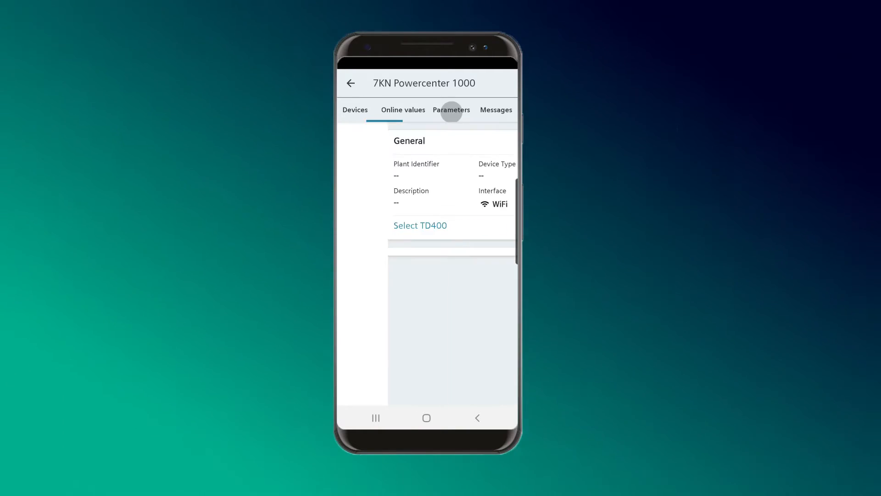
Expand Device information, view the Plant Identifier '7KN Powercenter 1000' and cancel without changes.
click(452, 109)
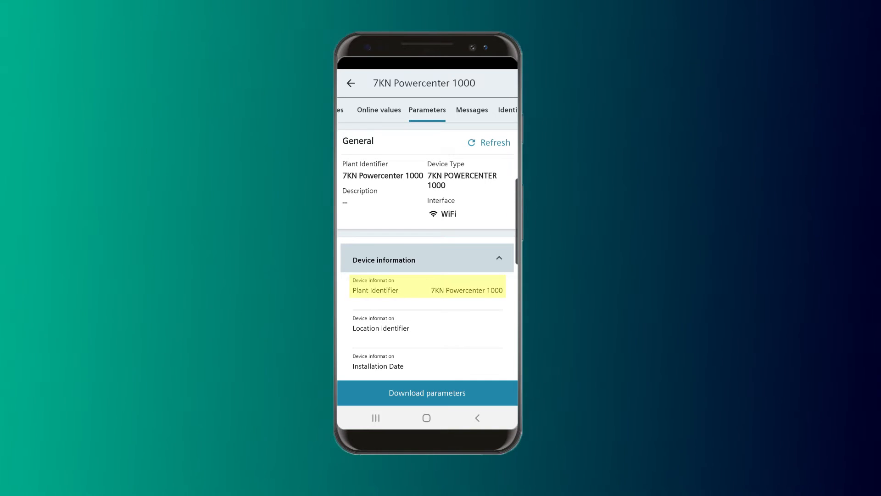
click(427, 291)
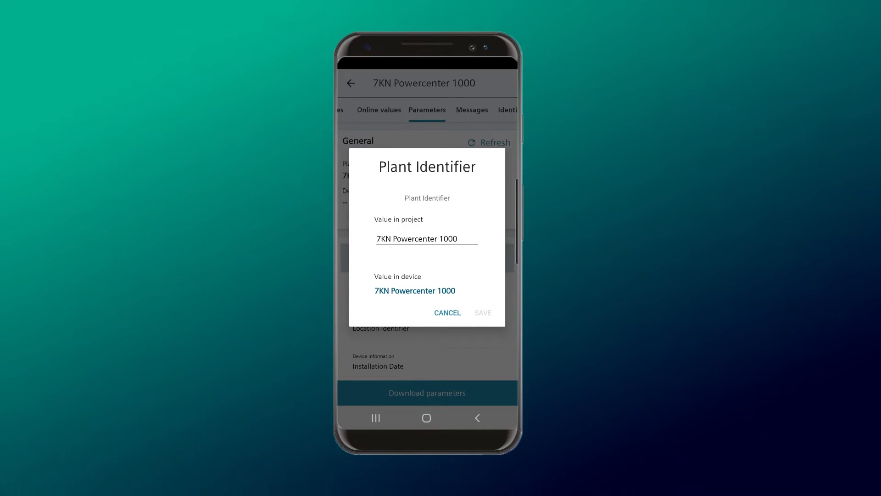
click(447, 312)
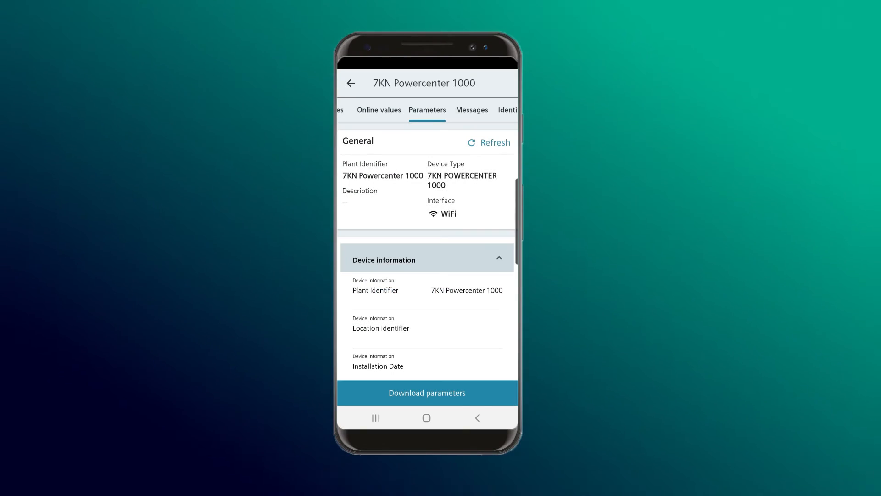
Scroll through the Device information entries and collapse the section.
scroll(down, 3)
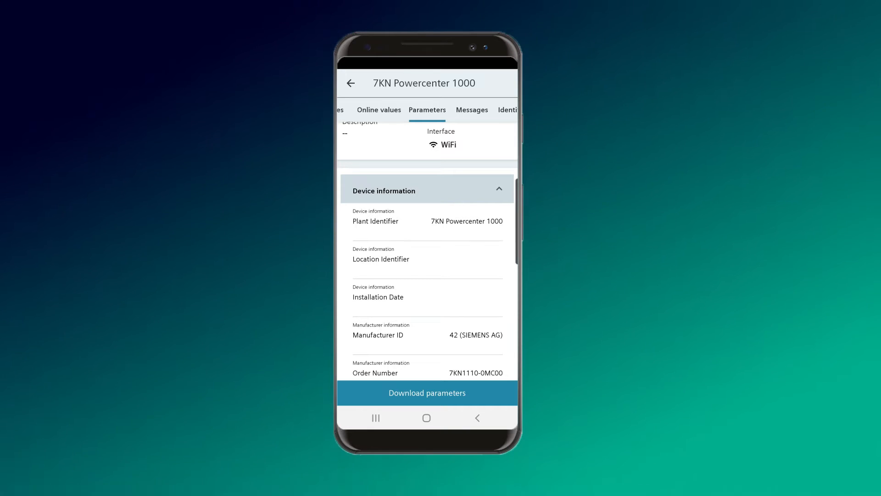
click(498, 189)
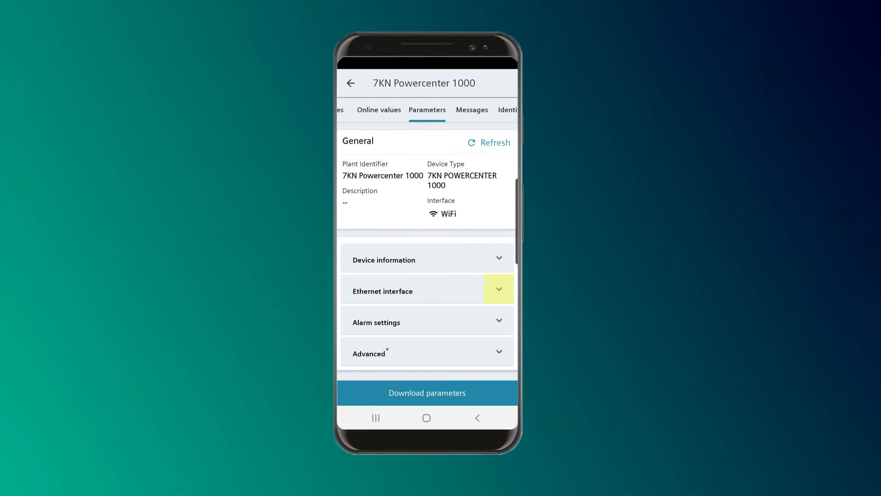
Expand Ethernet interface and toggle the DHCP on/off value, leaving an unsaved change.
click(427, 291)
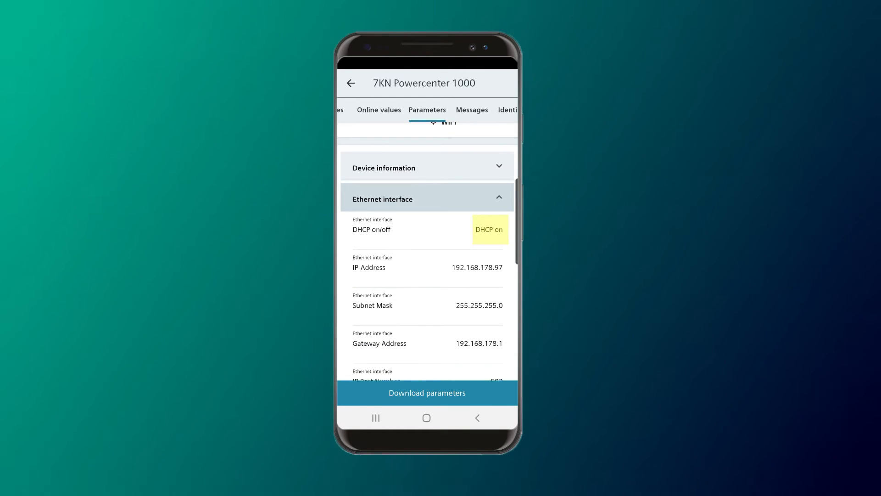
click(488, 229)
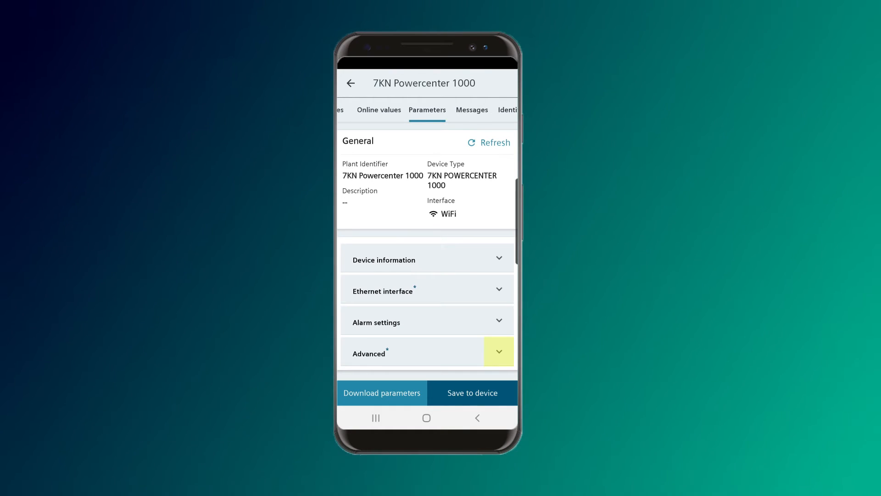
Expand the Advanced parameter section of the 7KN Powercenter 1000.
click(425, 352)
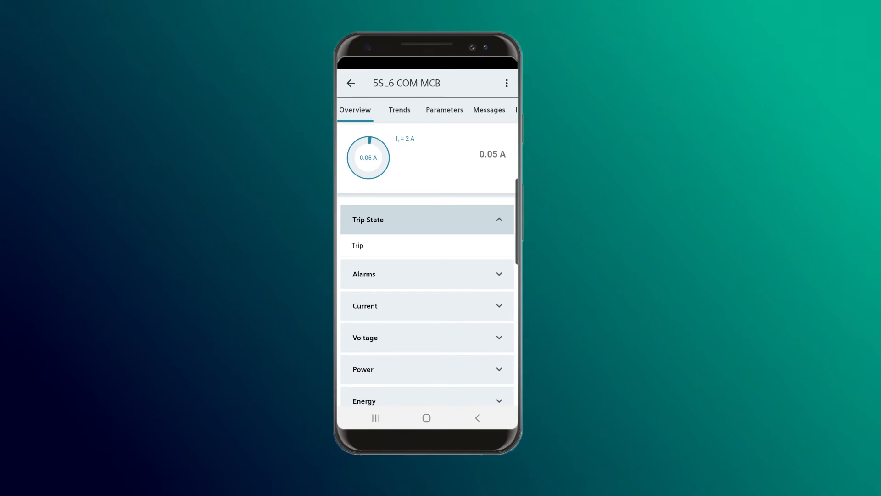
Go to the 5SL6 COM MCB's Parameters page and scroll through its Advanced values.
click(445, 109)
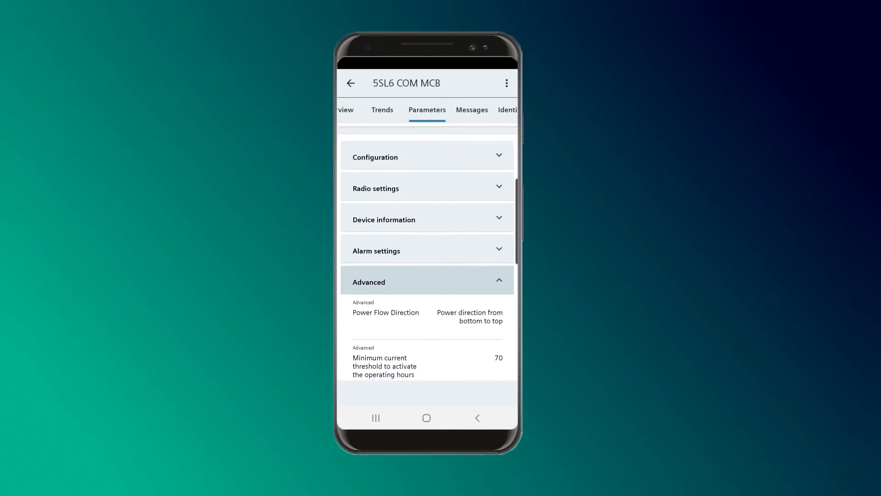
scroll(down, 3)
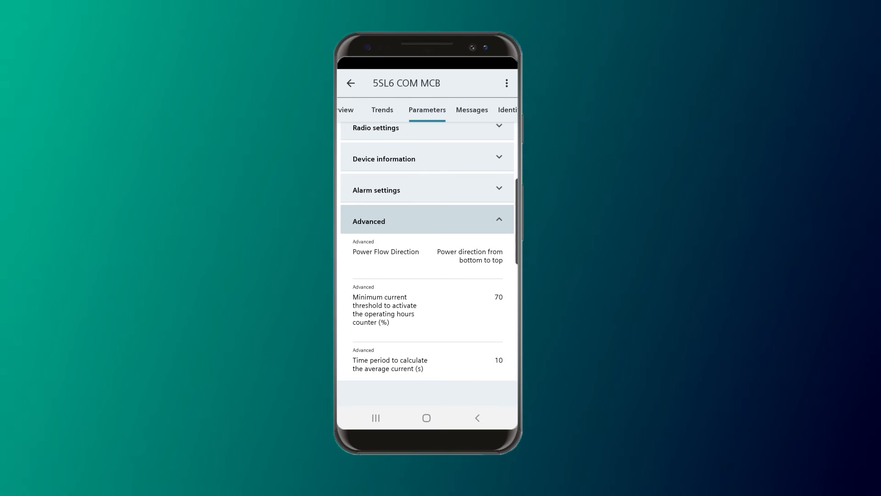
scroll(down, 3)
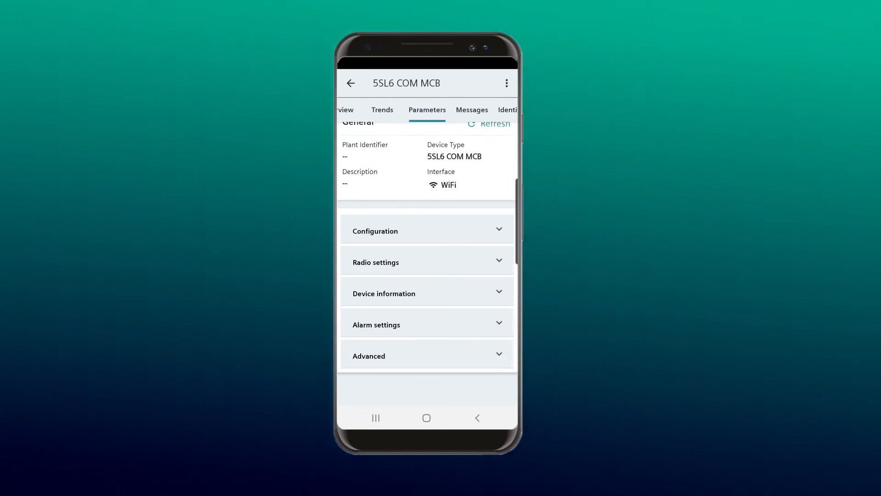
Expand Alarm settings and scroll through its mostly disabled alarms.
click(426, 324)
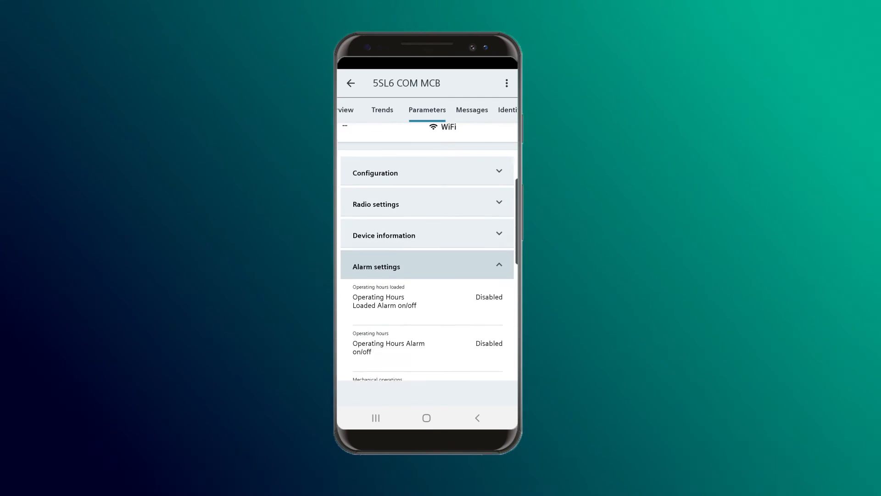
scroll(down, 3)
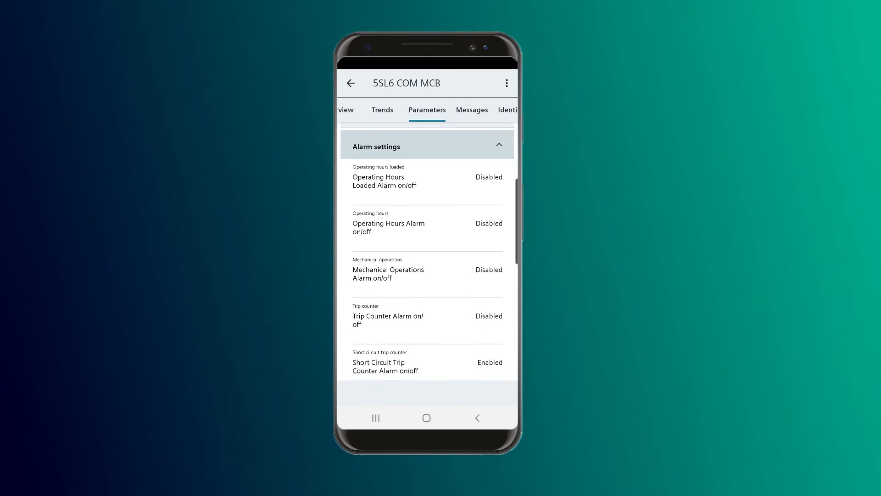